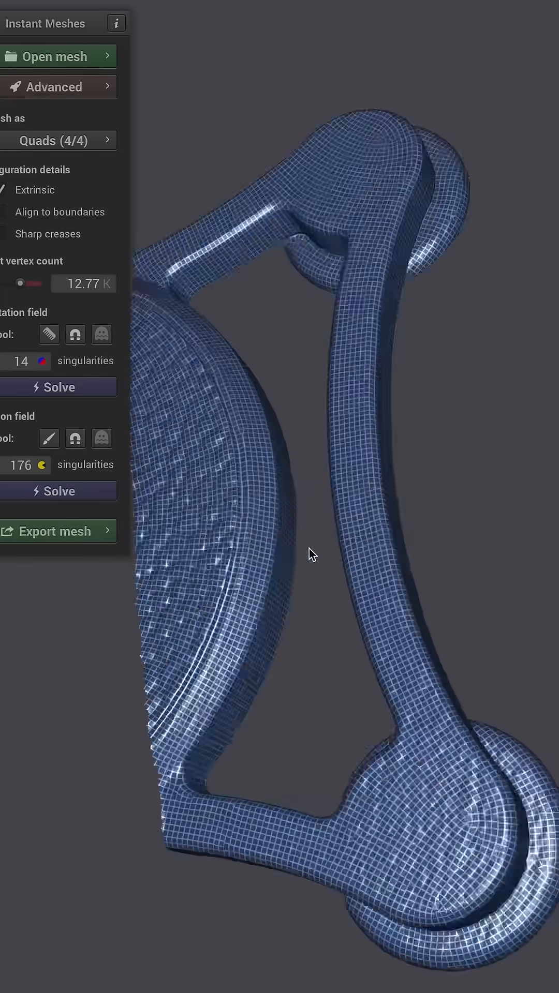
- Extract the sled part as a quad mesh from the solved fields via Export mesh
left_click(58, 531)
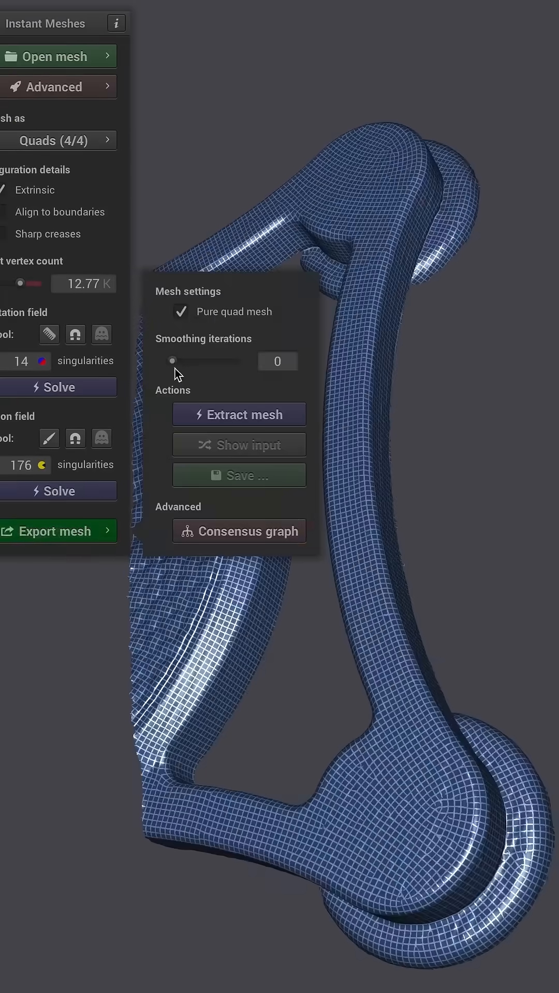
left_click(238, 475)
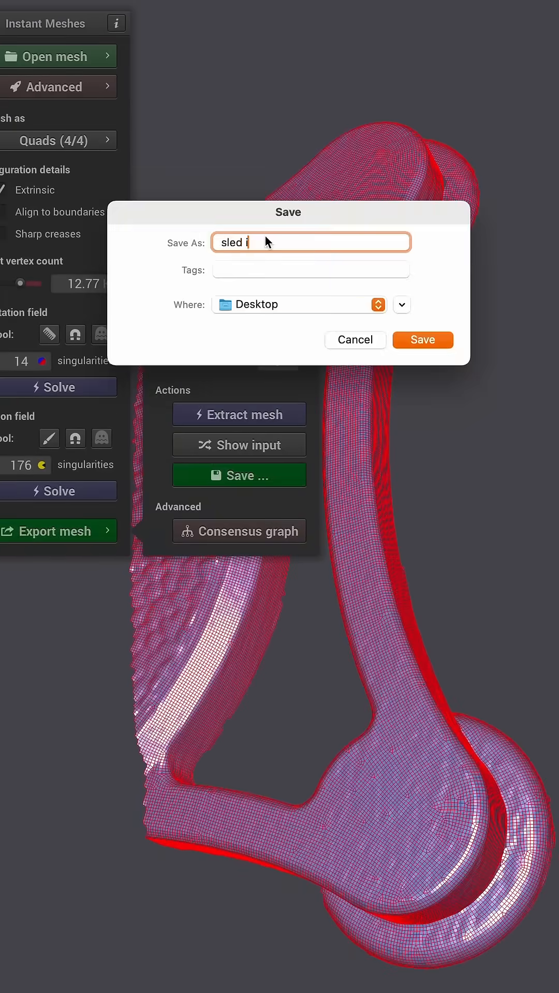